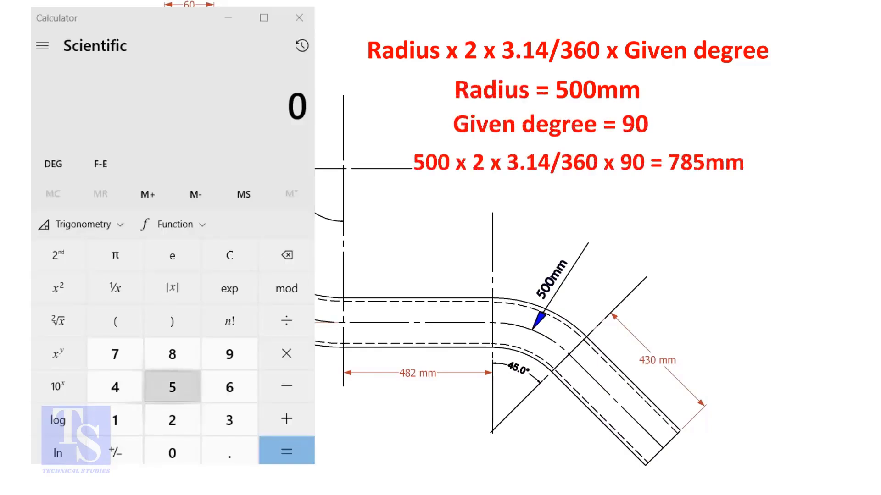
# Step: Compute 500 × 2 × 3.14 ÷ 360 × 90, giving the 785 mm arc length of a 90° bend
pyautogui.click(172, 452)
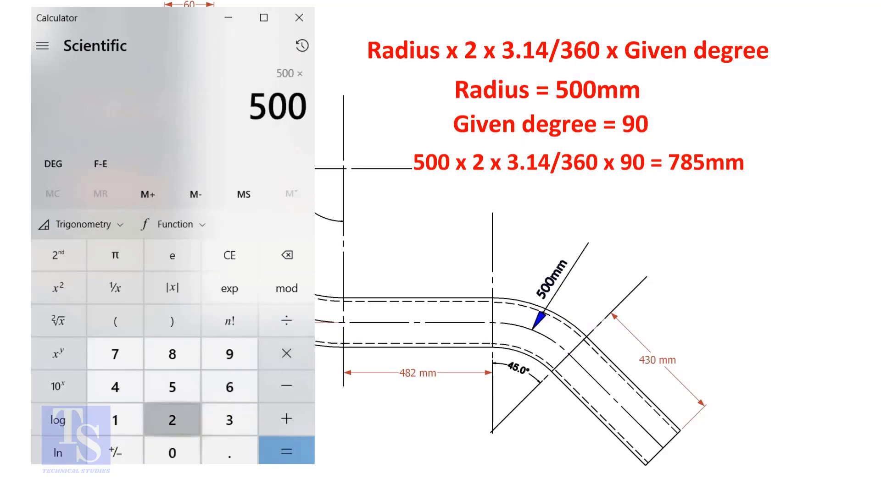
pyautogui.click(285, 353)
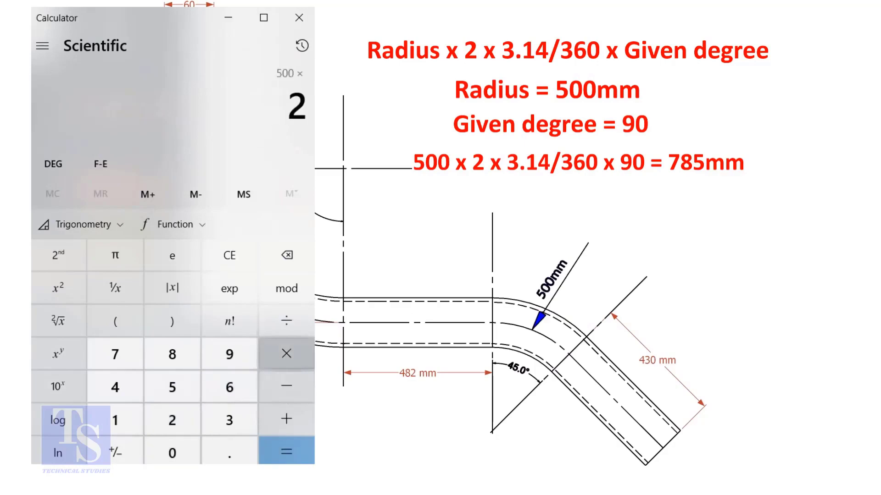
pyautogui.click(229, 453)
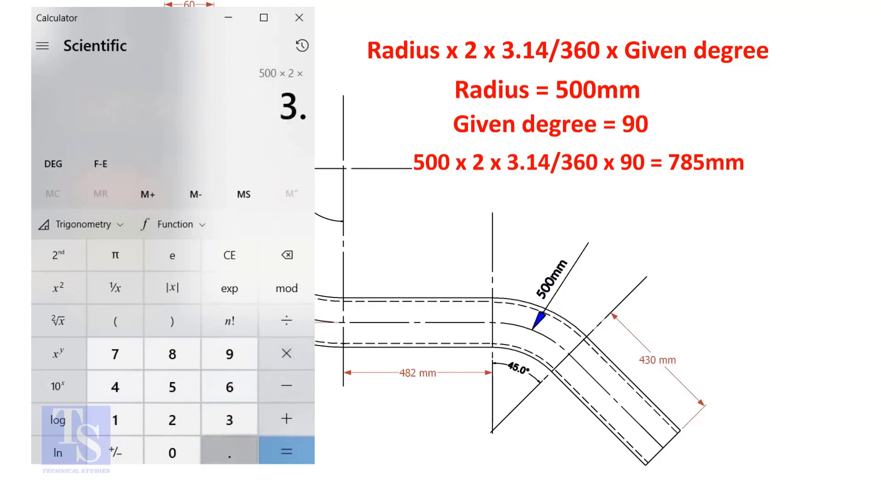
pyautogui.click(116, 386)
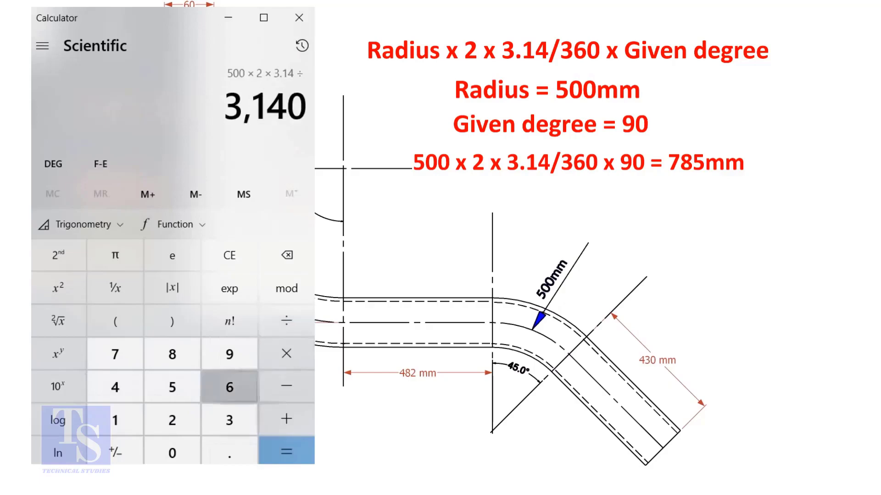
pyautogui.click(172, 452)
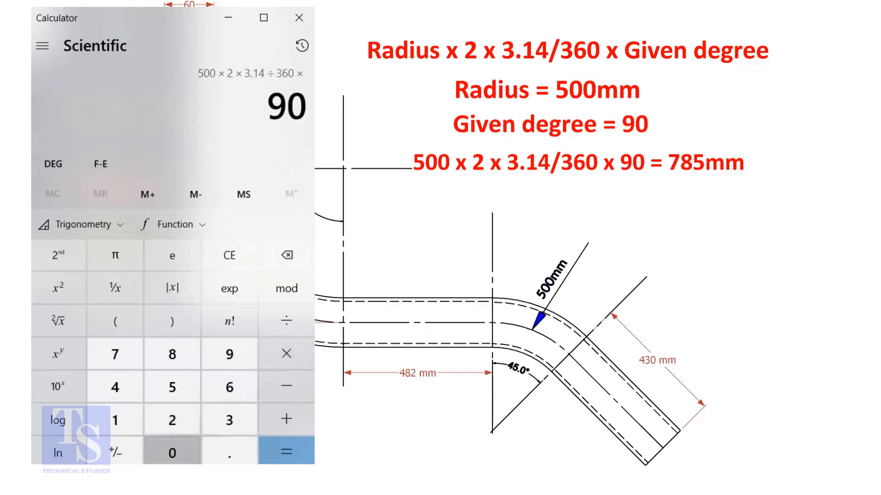
pyautogui.click(286, 451)
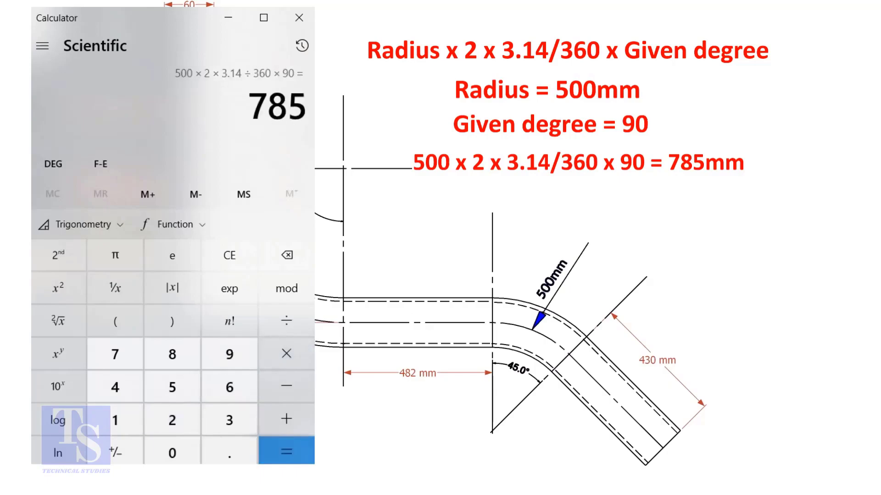